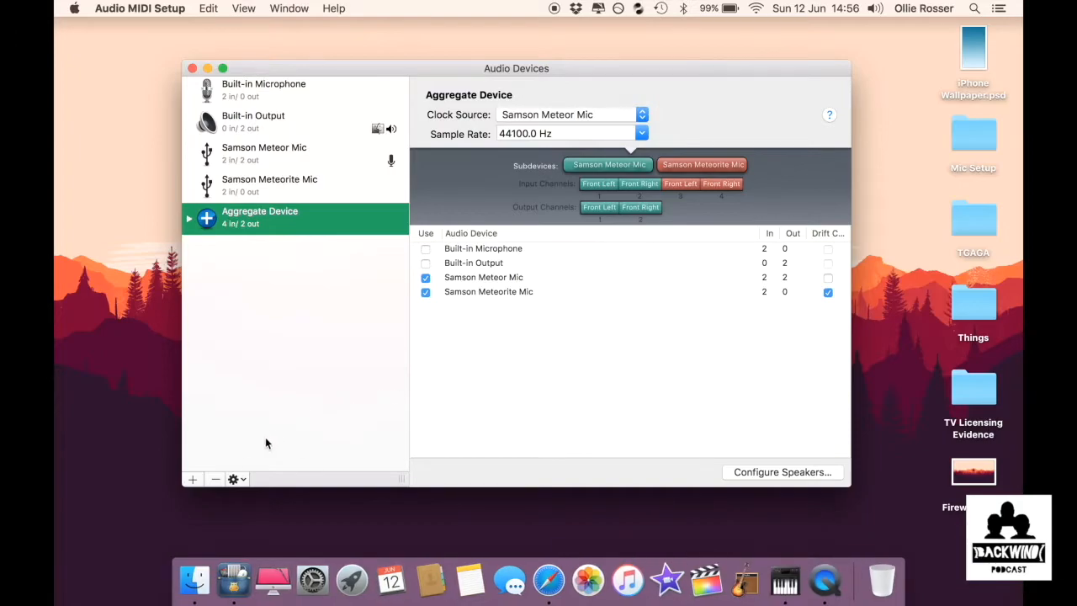
Remove the old Aggregate Device and create a new aggregate device in its place.
{"action": "left_click", "coordinate": [263, 89]}
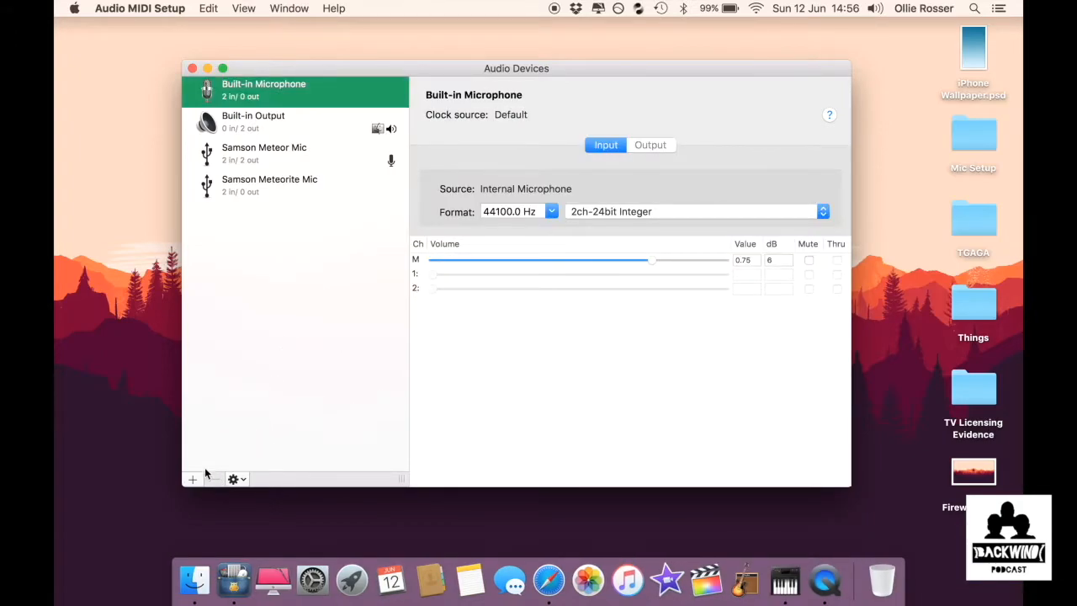
{"action": "left_click", "coordinate": [232, 477]}
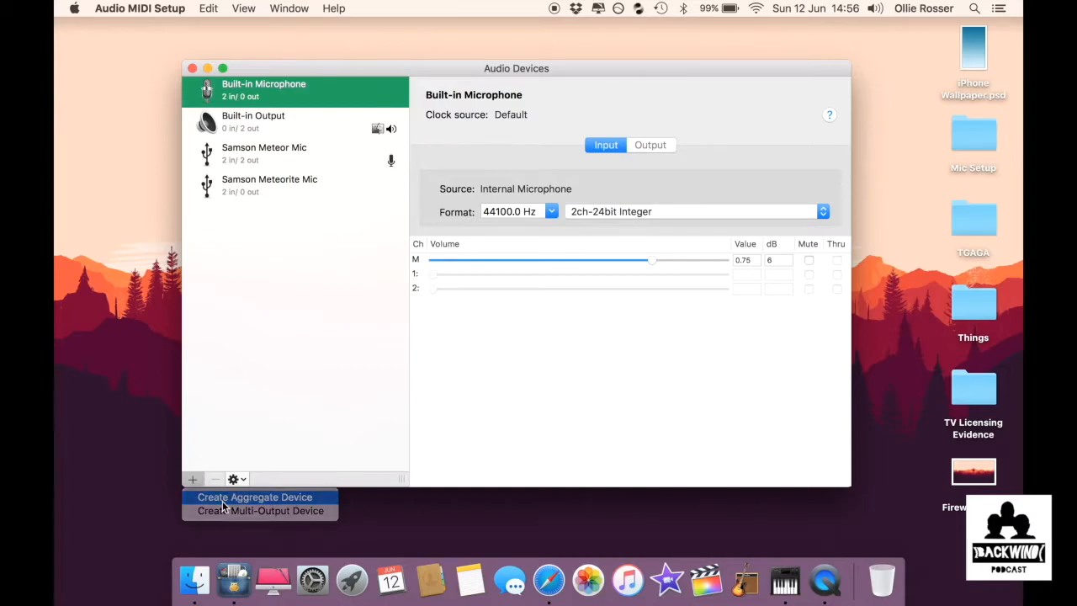
{"action": "left_click", "coordinate": [254, 497]}
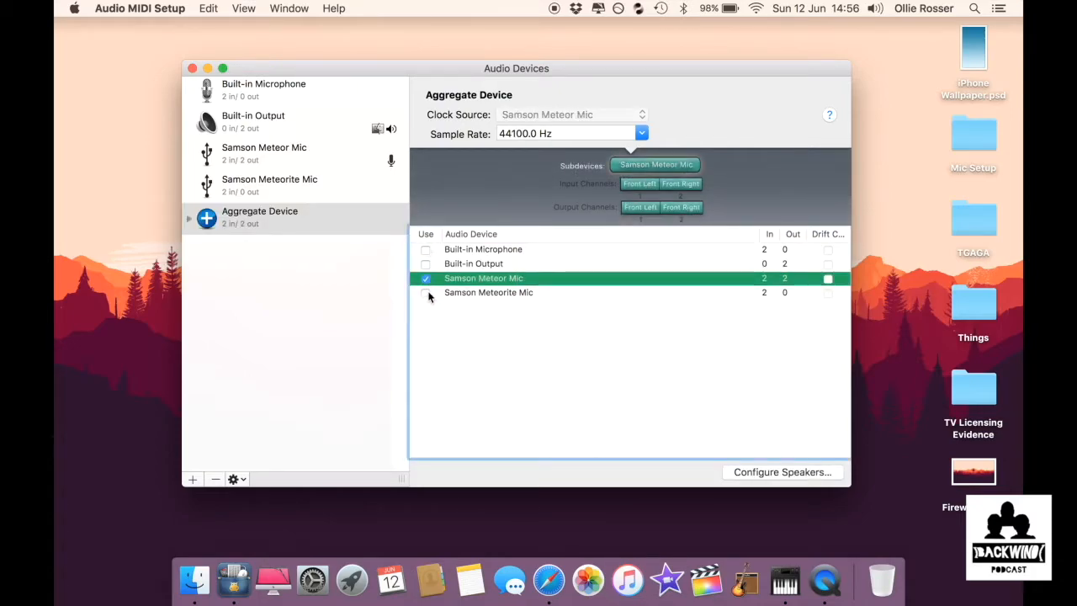
Add the Samson Meteorite Mic to the aggregate and enable its Drift Correction.
{"action": "left_click", "coordinate": [426, 293]}
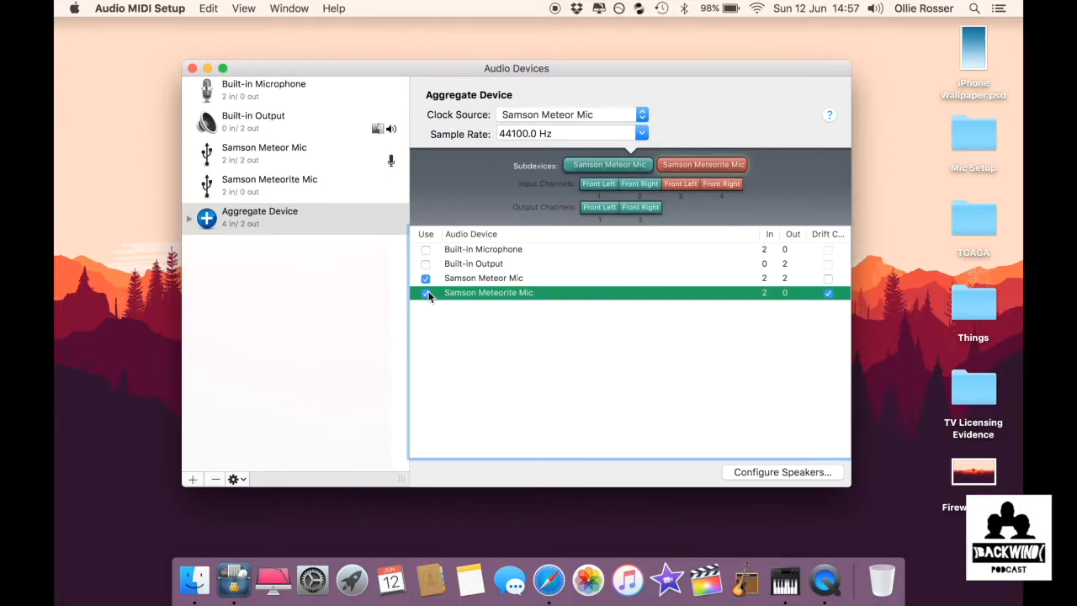
{"action": "left_click", "coordinate": [828, 292]}
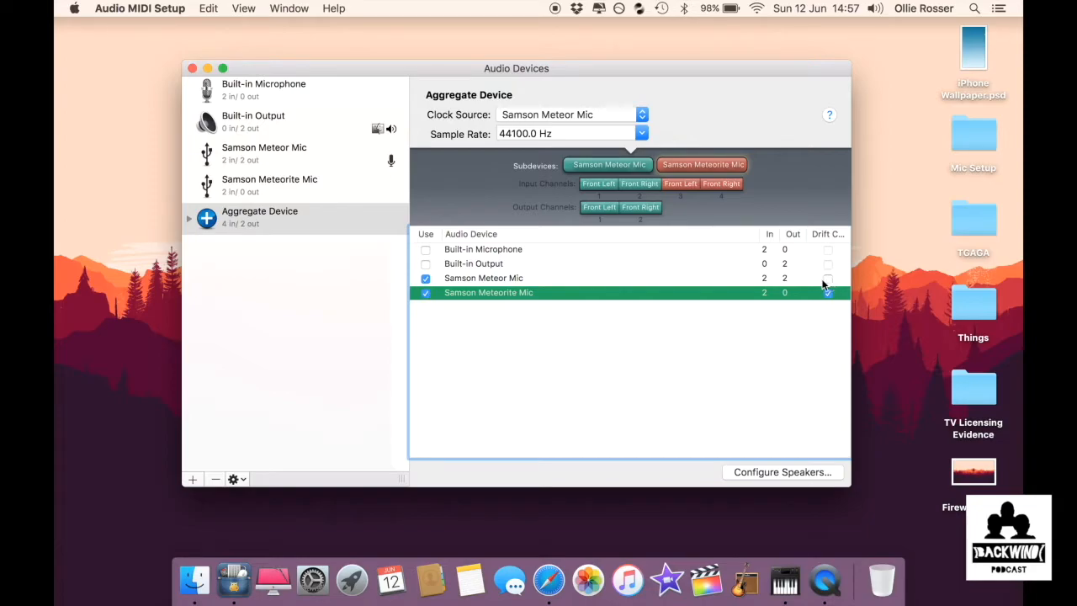
{"action": "left_click", "coordinate": [828, 293]}
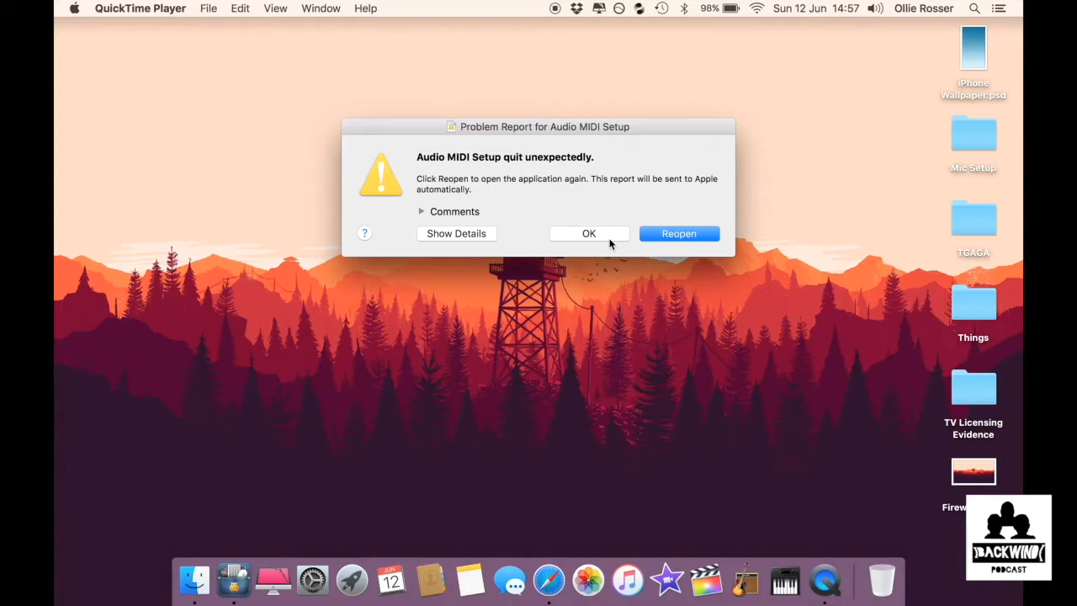
Dismiss the Problem Report saying Audio MIDI Setup quit unexpectedly.
{"action": "left_click", "coordinate": [589, 233]}
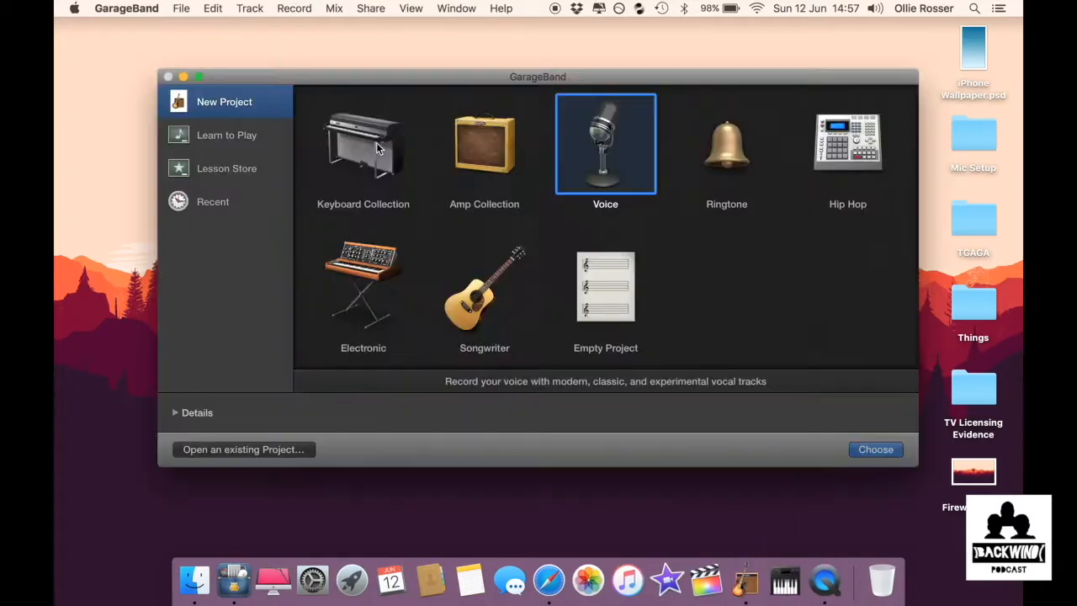
{"action": "mouse_move", "coordinate": [626, 152]}
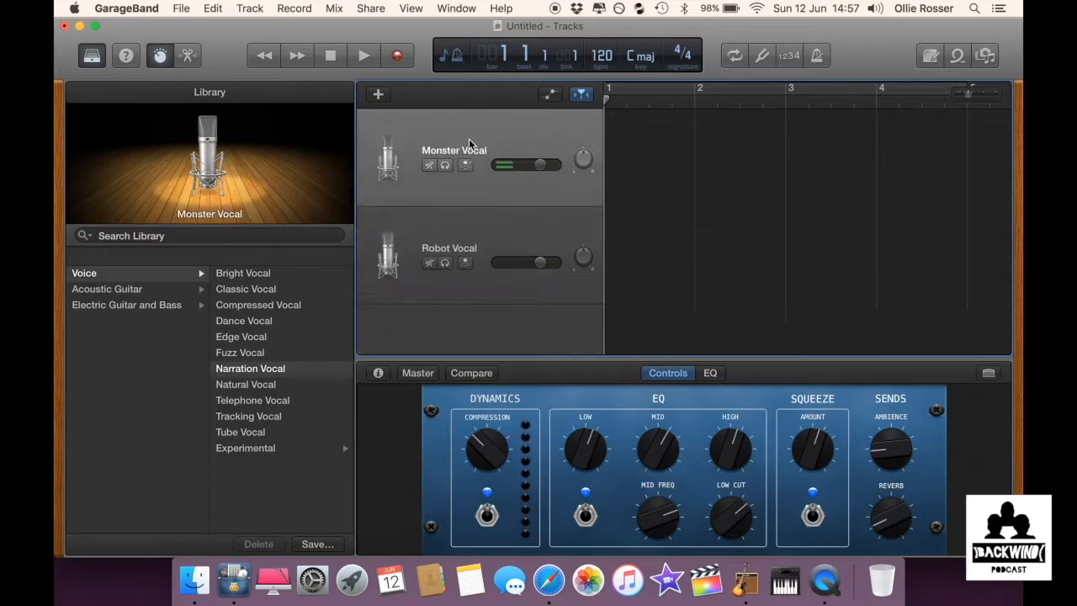
Start a new Voice project with an audio track recording from Input 3 + 4.
{"action": "left_click", "coordinate": [377, 94]}
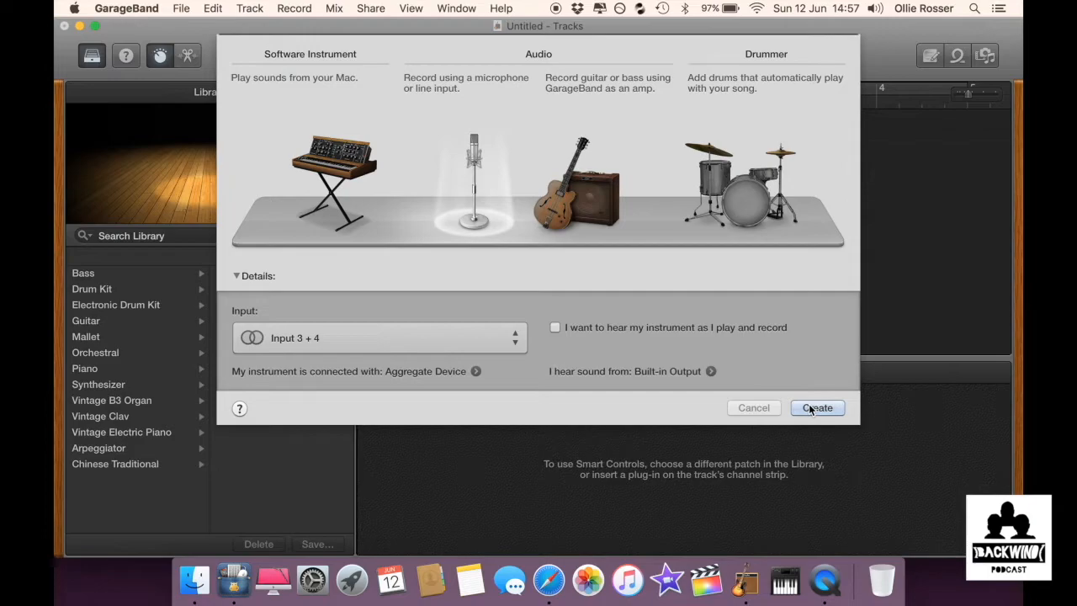
{"action": "left_click", "coordinate": [816, 407]}
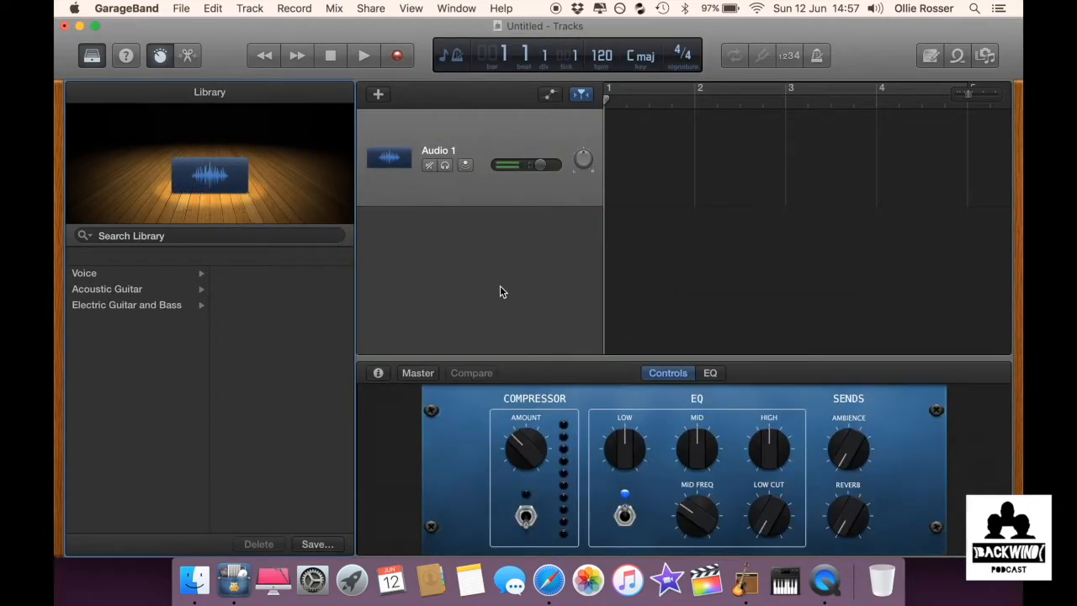
{"action": "mouse_move", "coordinate": [151, 16]}
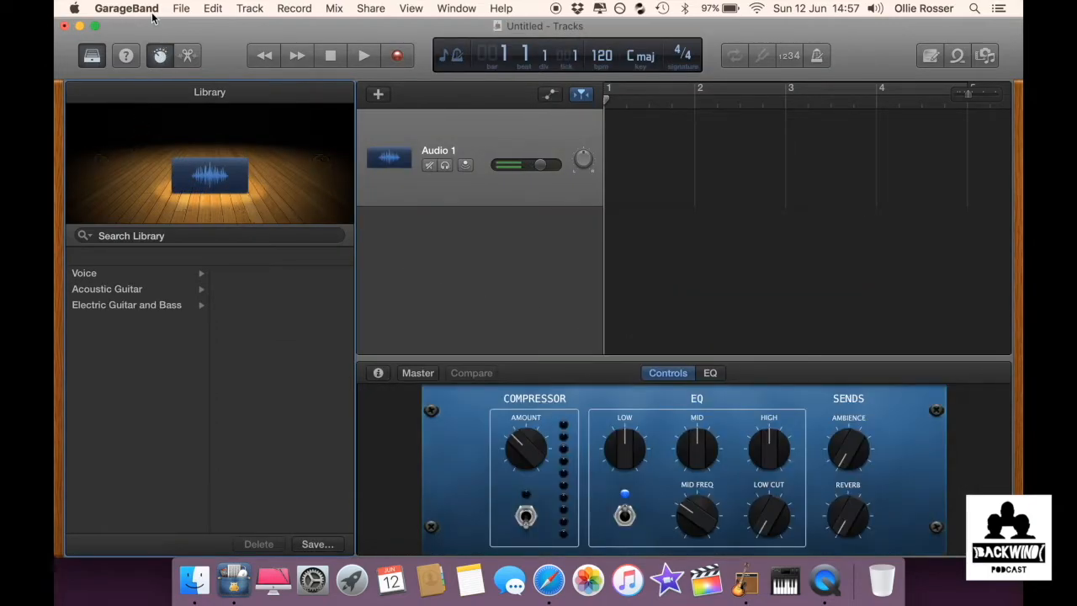
Set GarageBand's Audio/MIDI Input Device preference to Aggregate Device.
{"action": "left_click", "coordinate": [126, 9]}
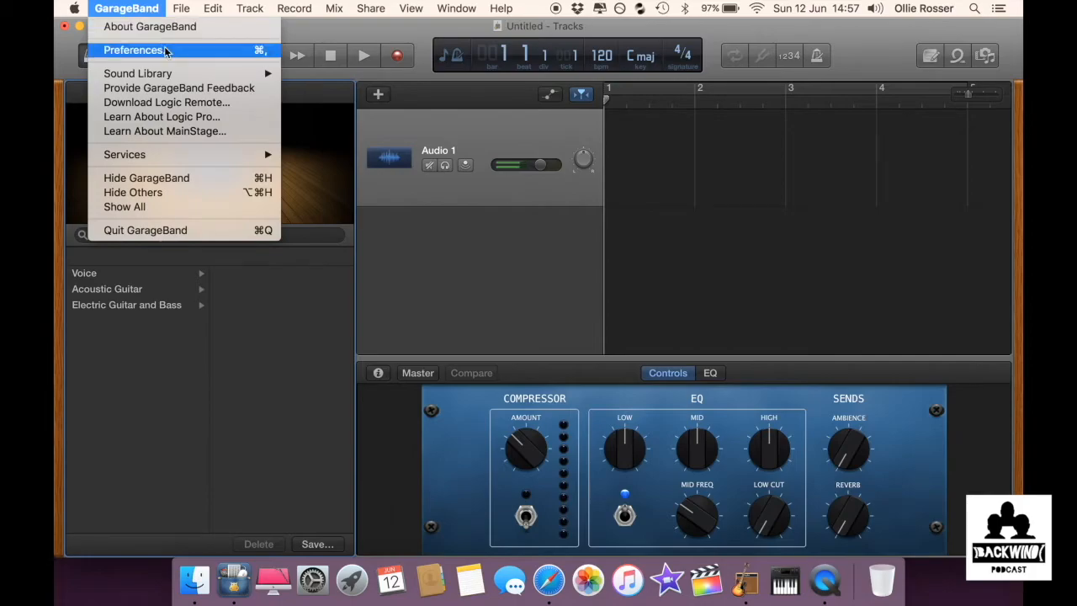
{"action": "left_click", "coordinate": [133, 50]}
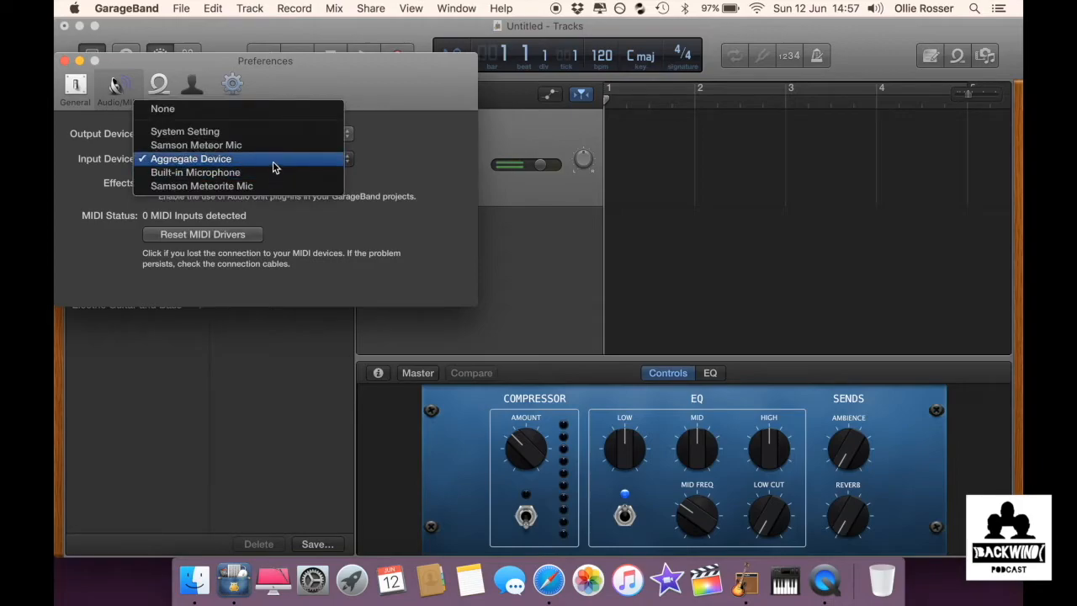
{"action": "left_click", "coordinate": [192, 158]}
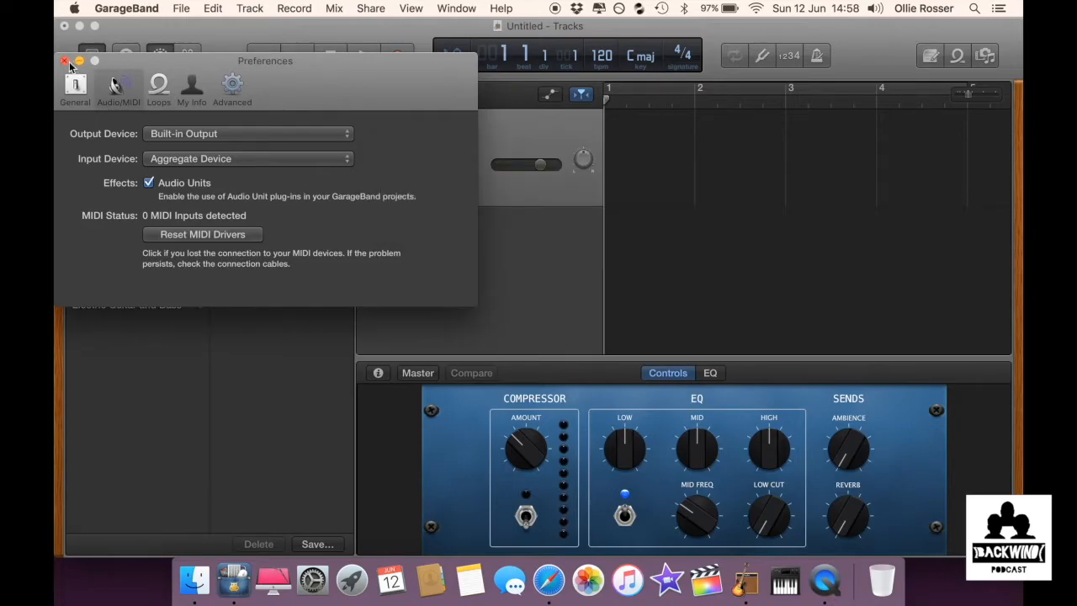
{"action": "left_click", "coordinate": [64, 60]}
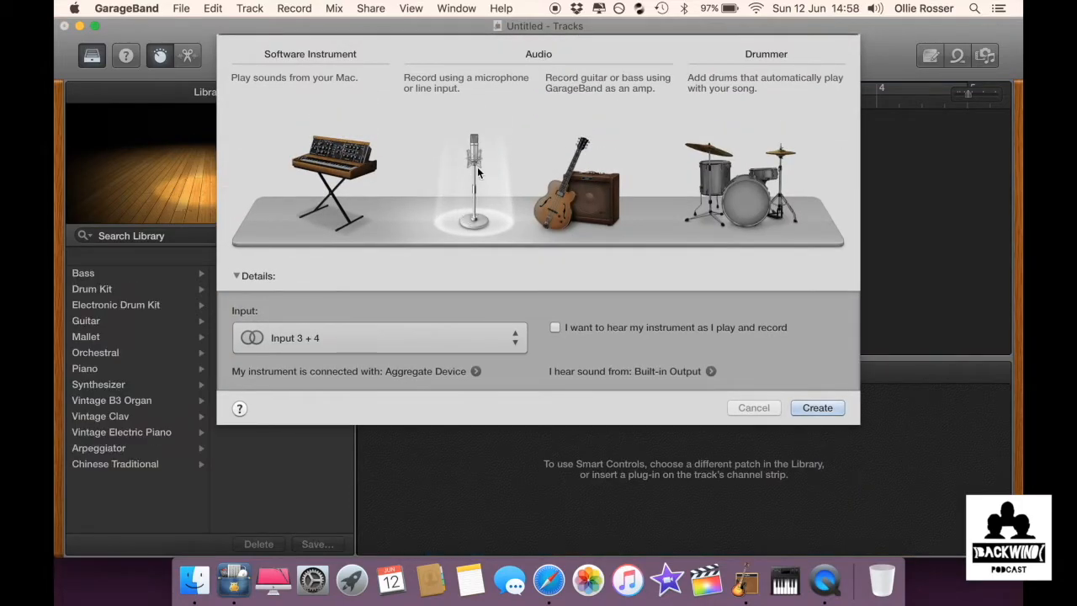
{"action": "mouse_move", "coordinate": [505, 348]}
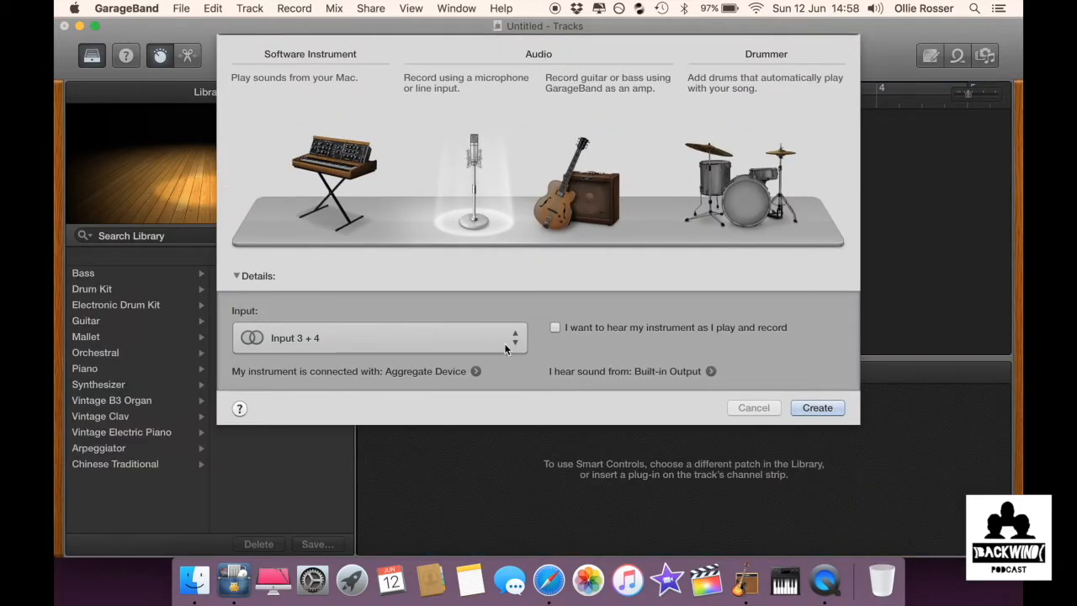
Create an audio track recording from Aggregate Device Input 1 + 2.
{"action": "left_click", "coordinate": [379, 337]}
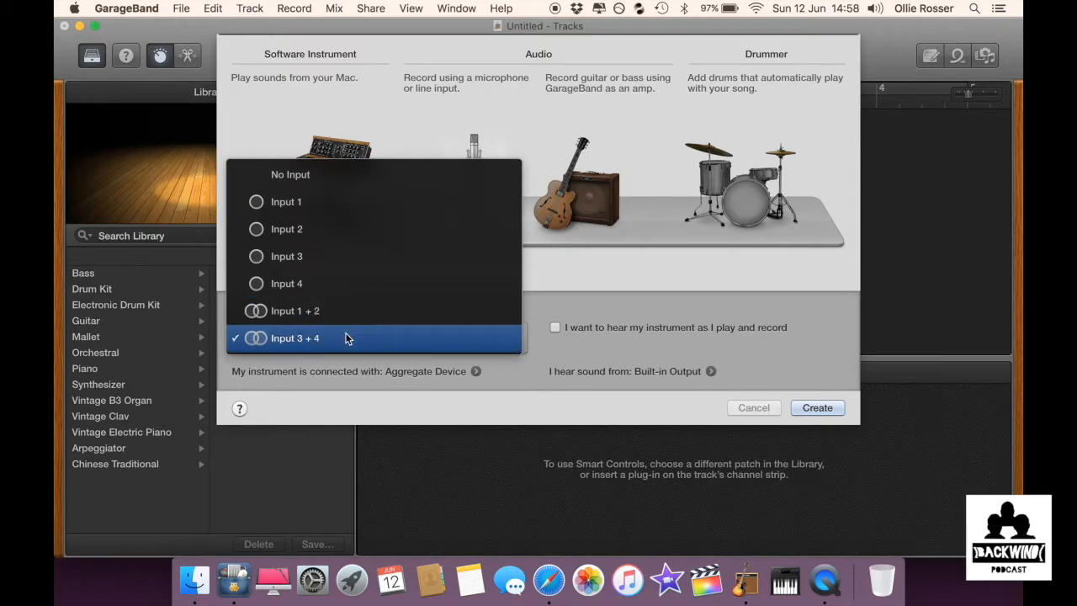
{"action": "mouse_move", "coordinate": [363, 340]}
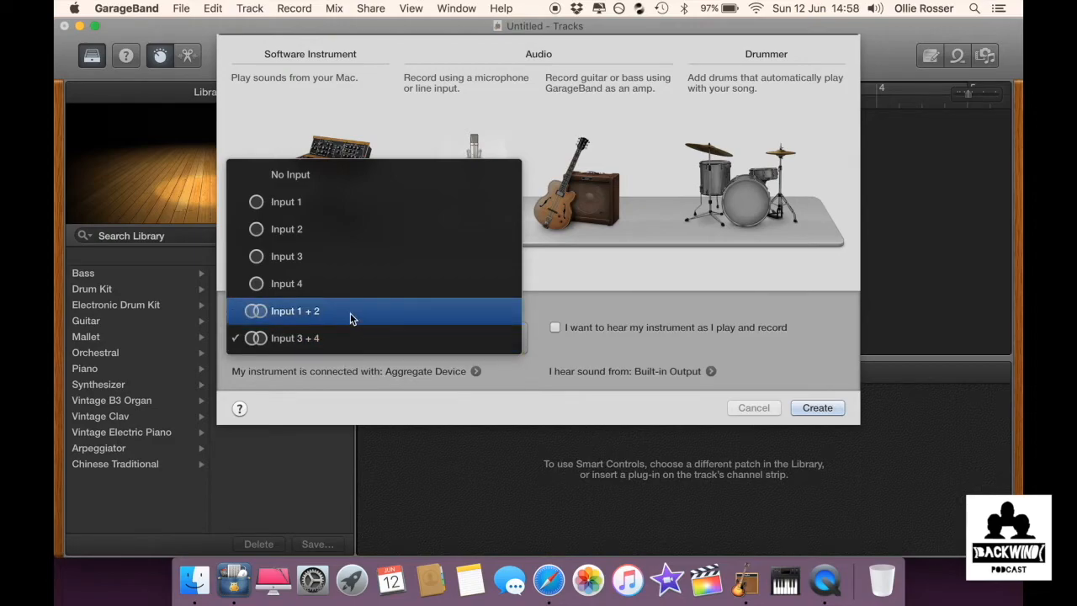
{"action": "left_click", "coordinate": [295, 309]}
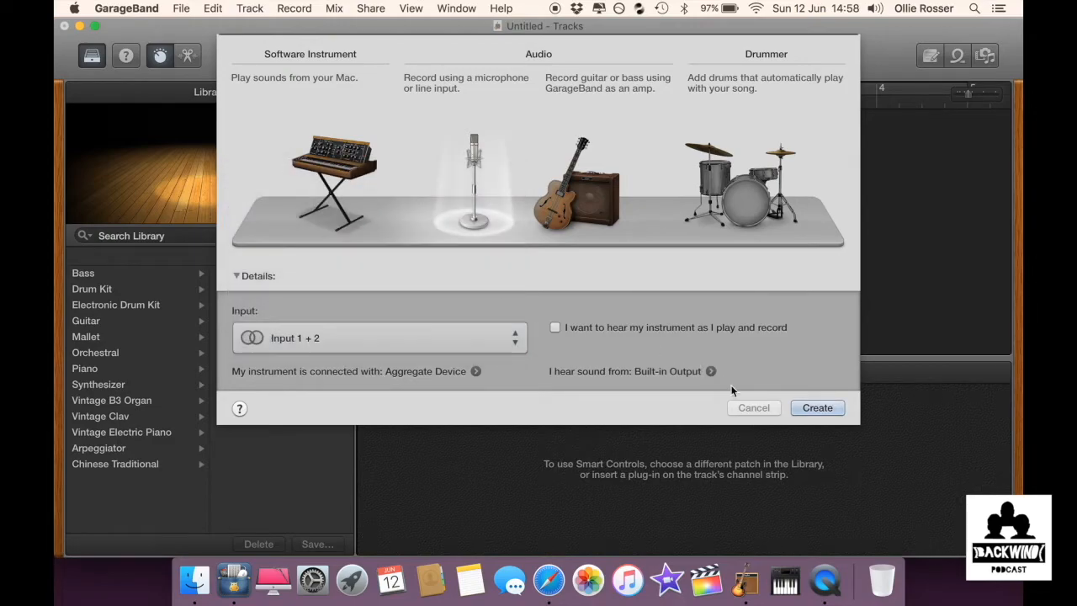
{"action": "left_click", "coordinate": [816, 408]}
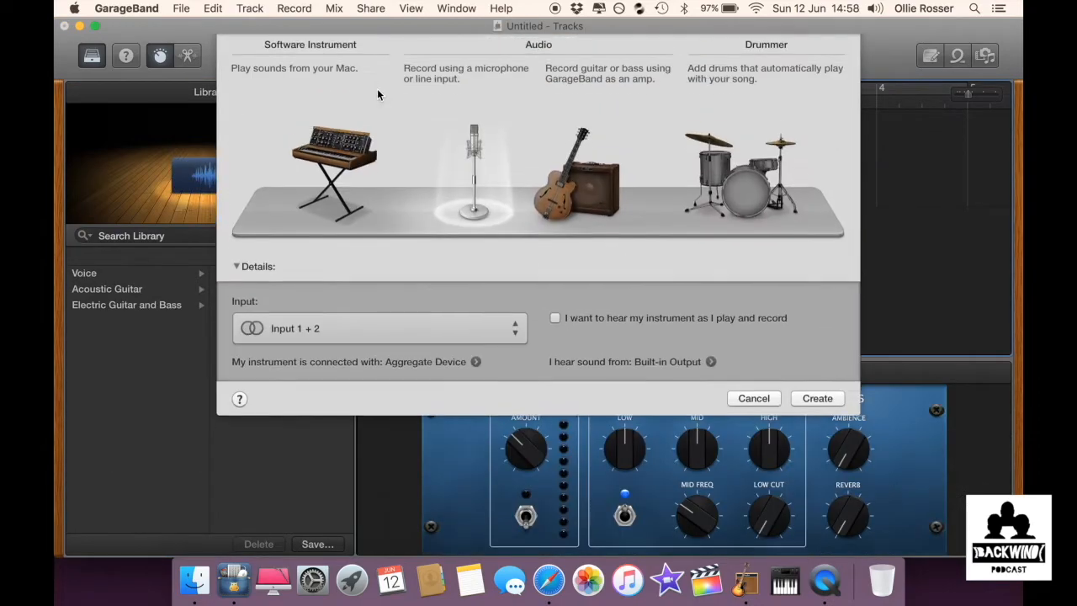
Set the second audio track's input to Aggregate Device Input 3 + 4.
{"action": "left_click", "coordinate": [381, 328]}
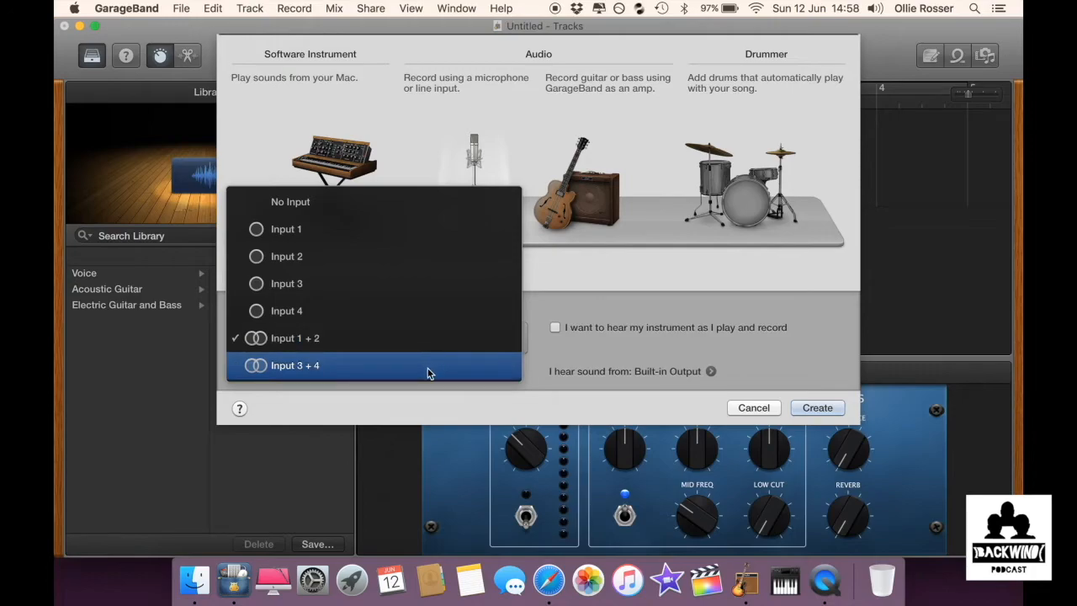
{"action": "left_click", "coordinate": [295, 363]}
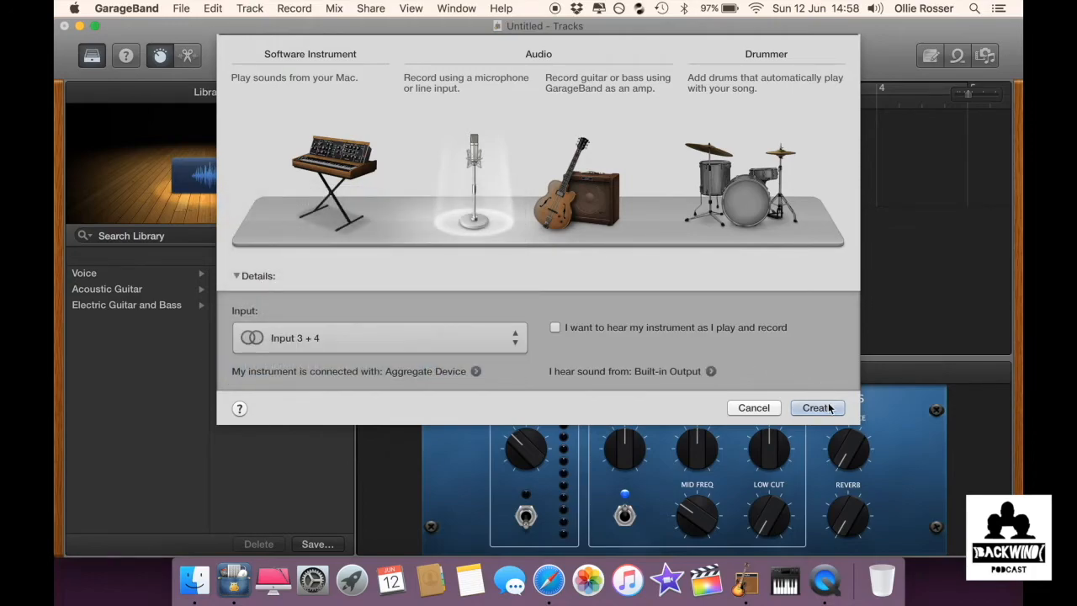
{"action": "mouse_move", "coordinate": [522, 166]}
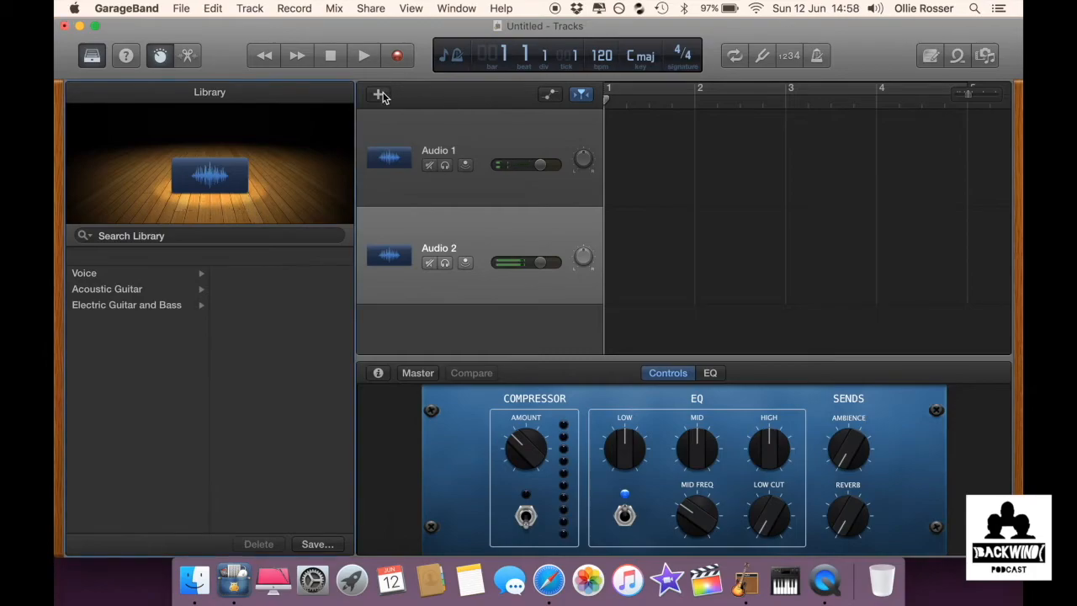
{"action": "mouse_move", "coordinate": [297, 54]}
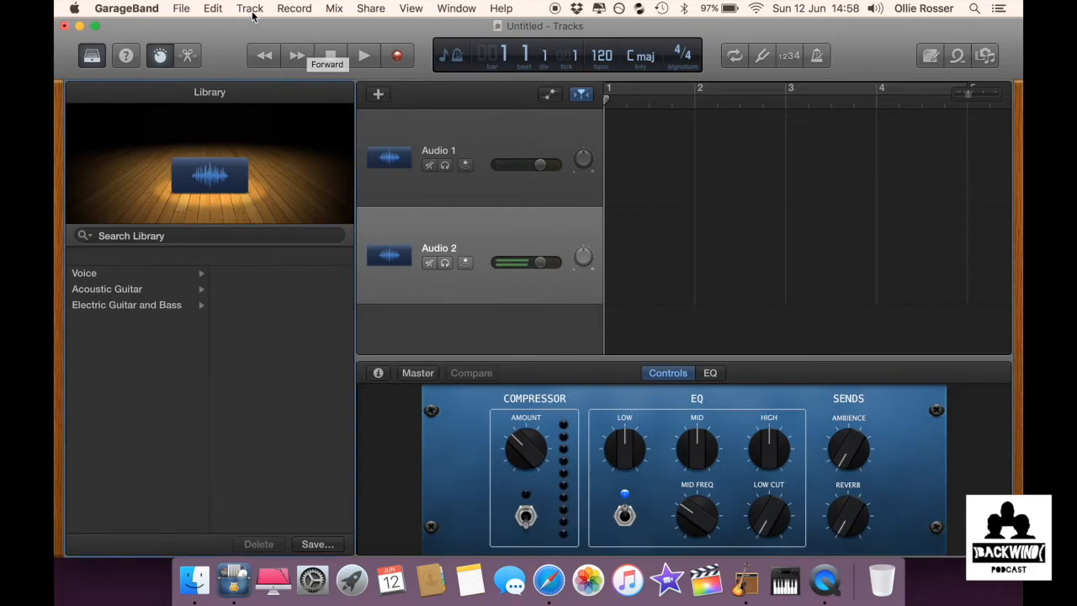
Turn on Show Record Enable Button for the headers of both audio tracks.
{"action": "left_click", "coordinate": [249, 7]}
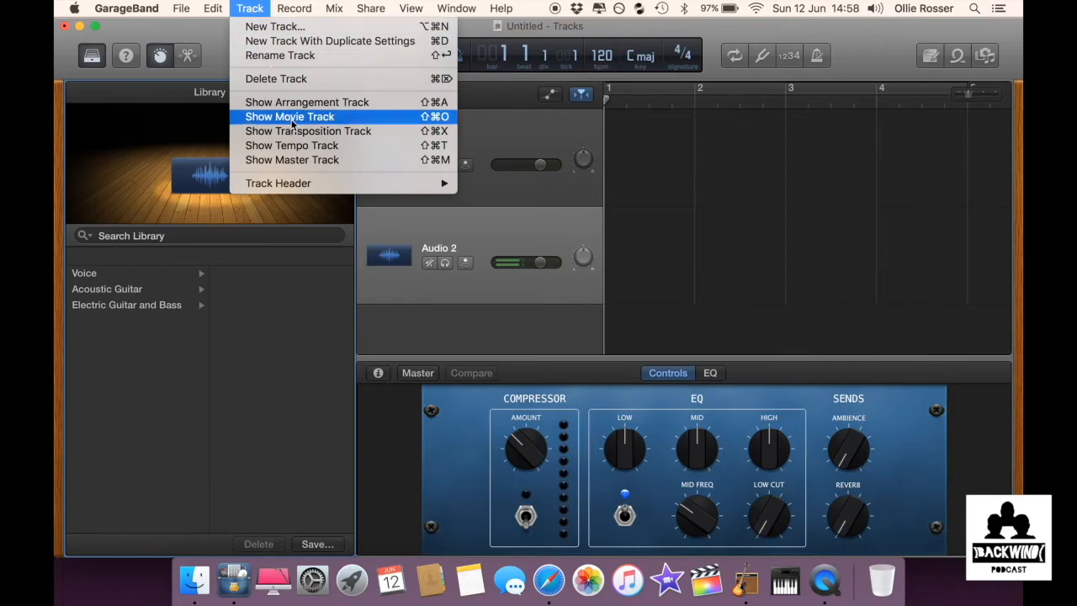
{"action": "mouse_move", "coordinate": [430, 183]}
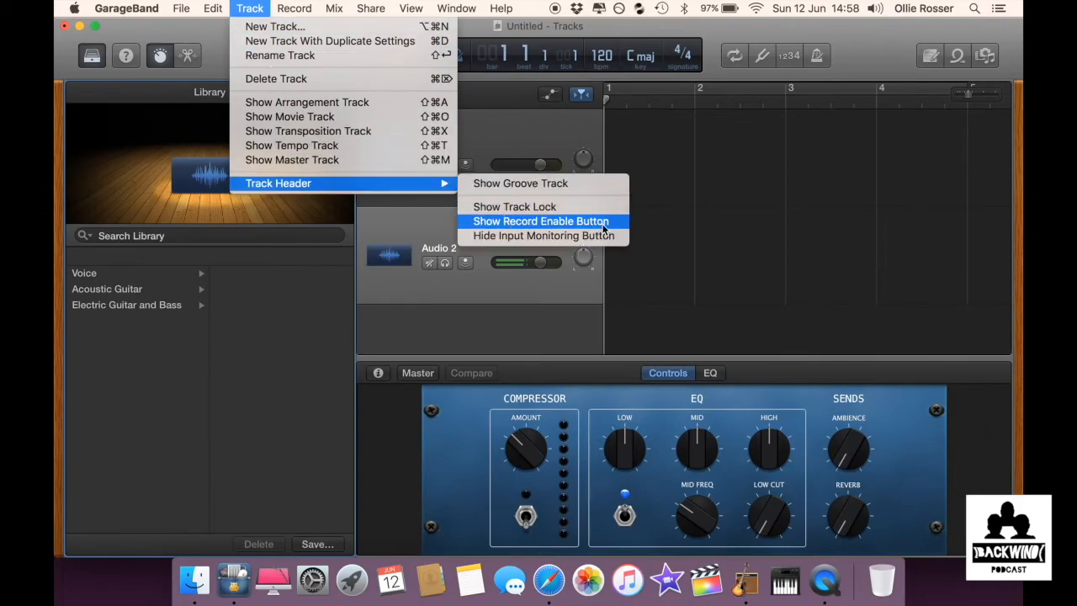
{"action": "left_click", "coordinate": [541, 221]}
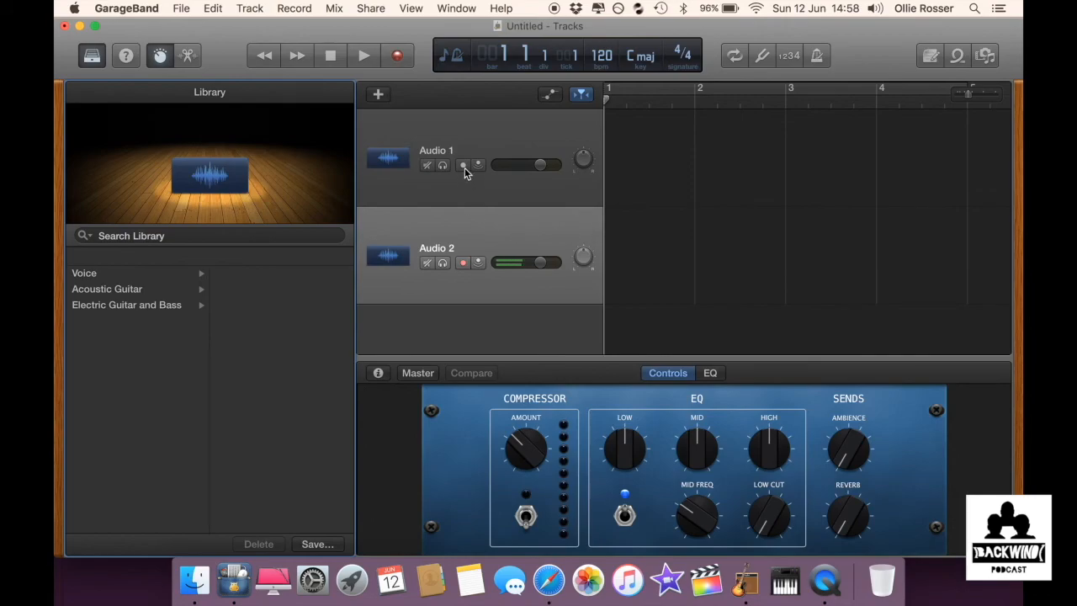